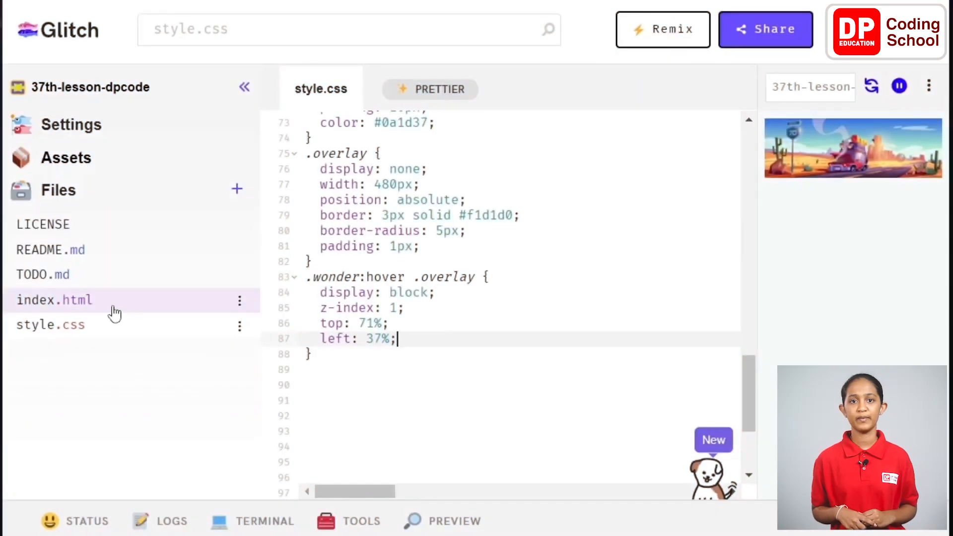
Step: Add a <div class="flexcontainer"> below the banner in index.html with a nested inner div
left_click(54, 300)
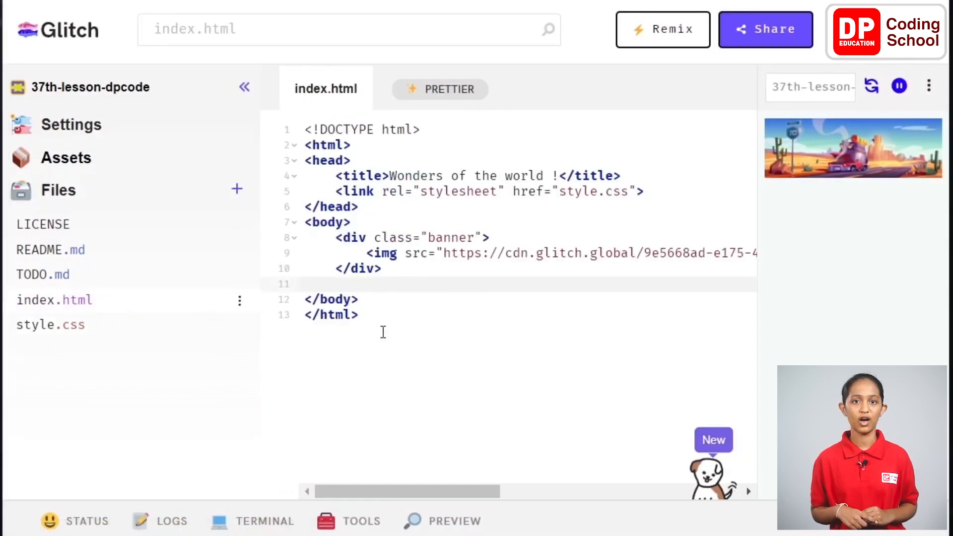
type("<div class=\"flexcontainer\">")
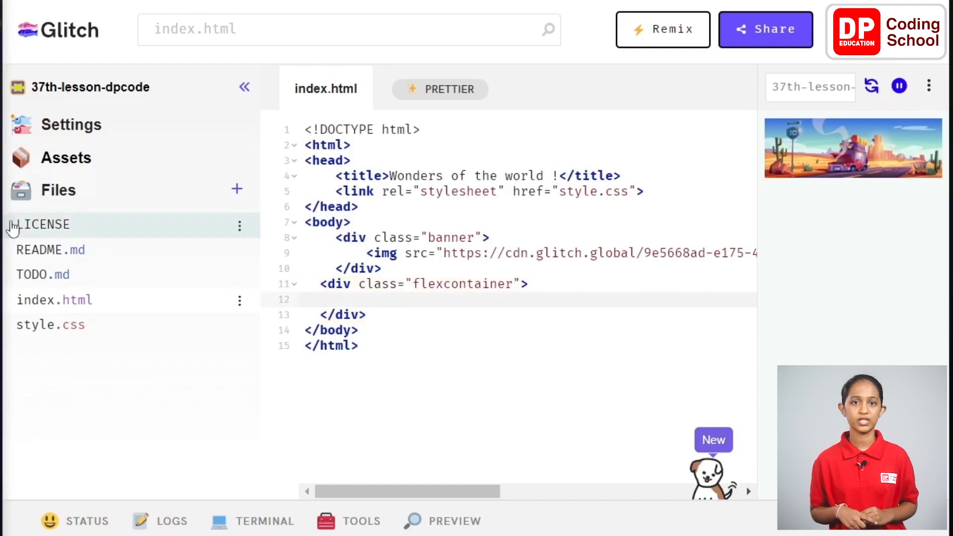
type("<div>")
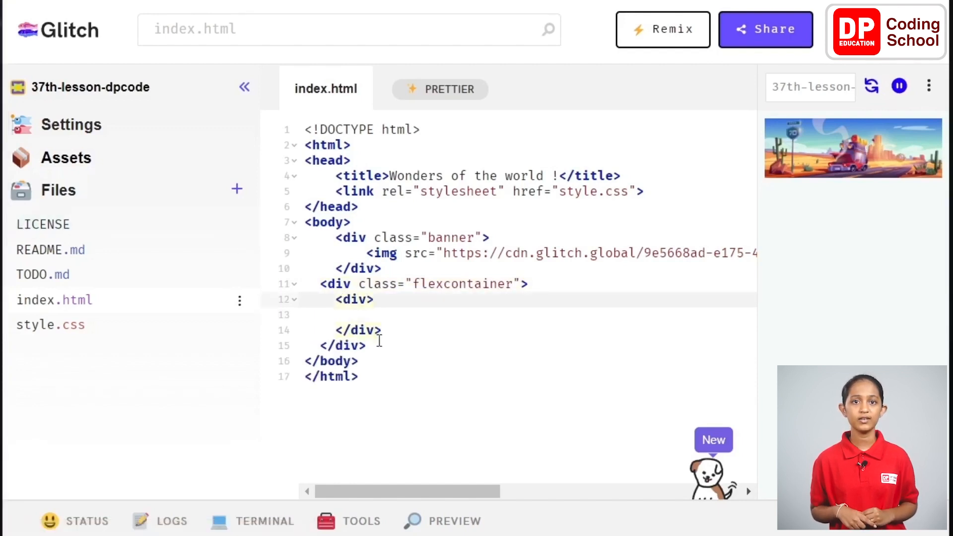
type("class=\"container")
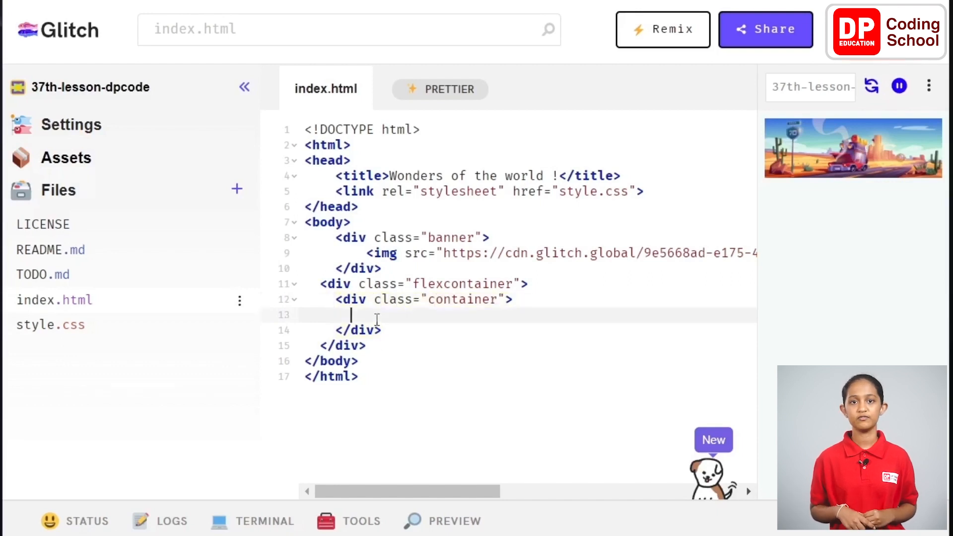
Step: Give the inner div class="container" and nest <div class="wonder wonder1" onclick="display_alert(1)"> inside it
type("<div>")
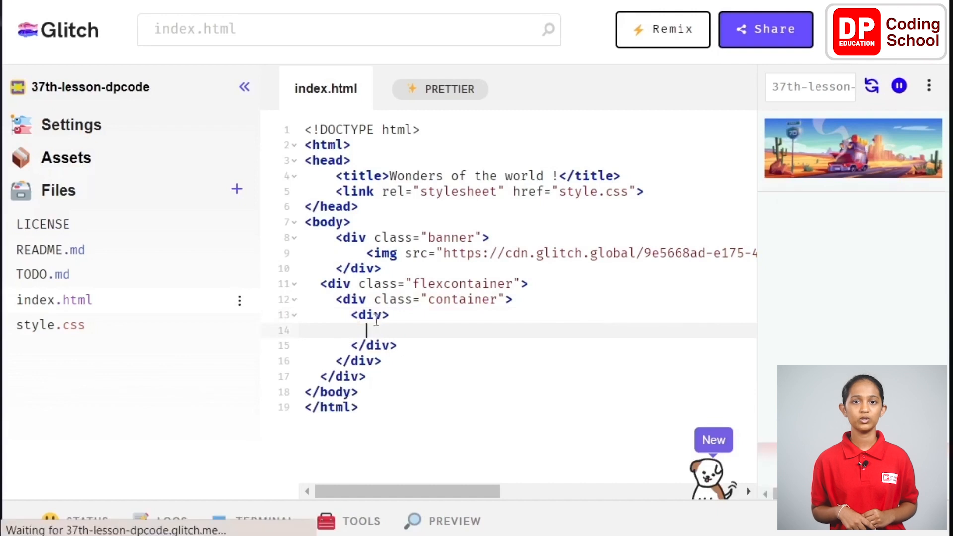
type("class=\"wonder wonder1\"")
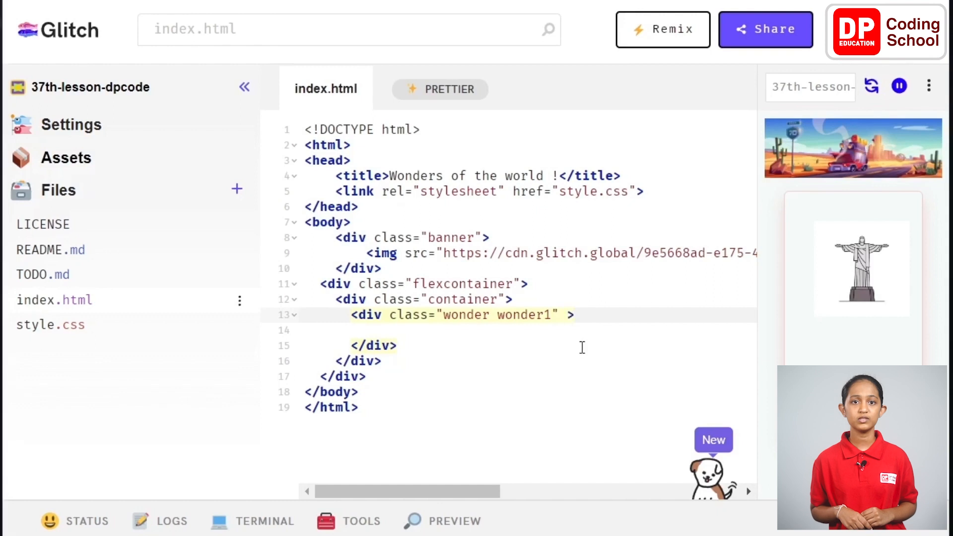
type("onclick=\"display_alert(1)\"")
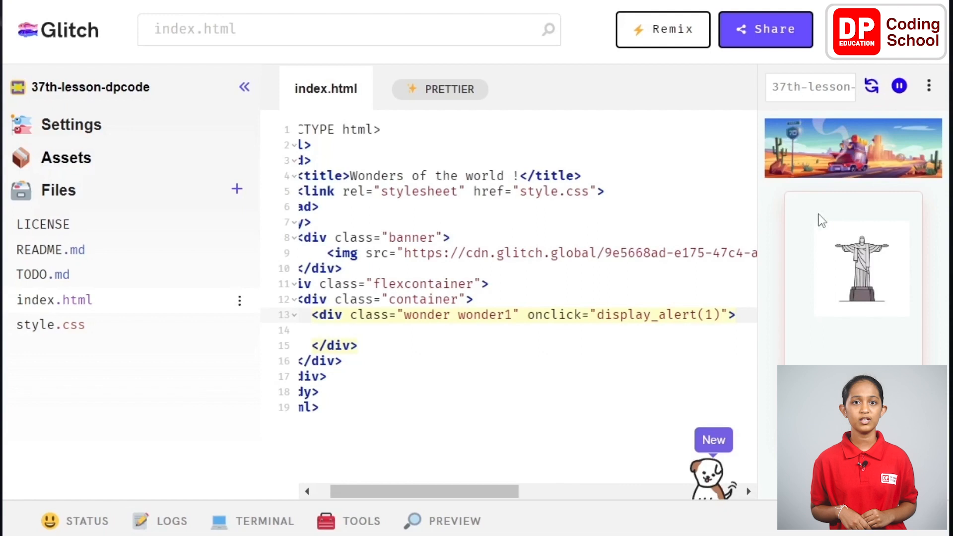
left_click_drag(322, 492, 481, 492)
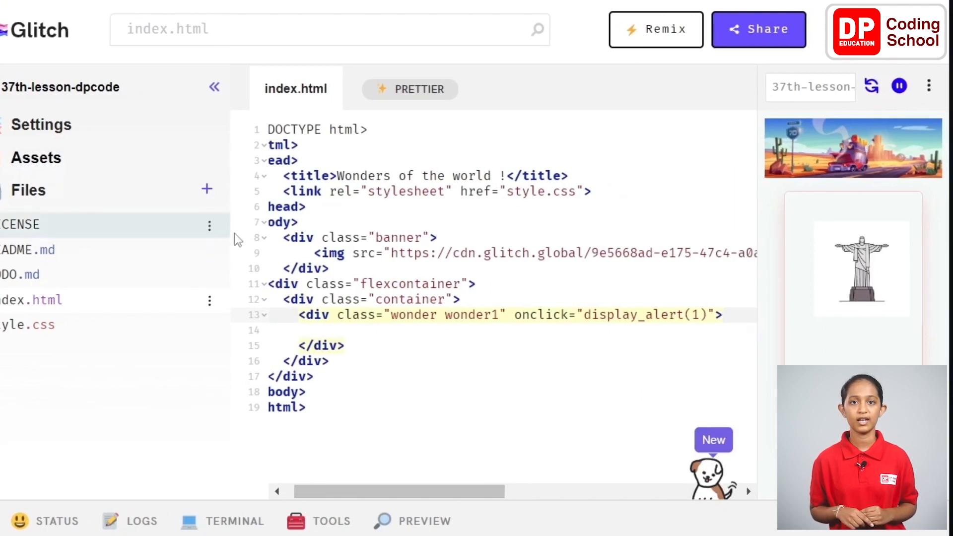
Step: Nest <div class="overlay"> inside the wonder1 div and begin an <img src=""> tag within it
type("<div>")
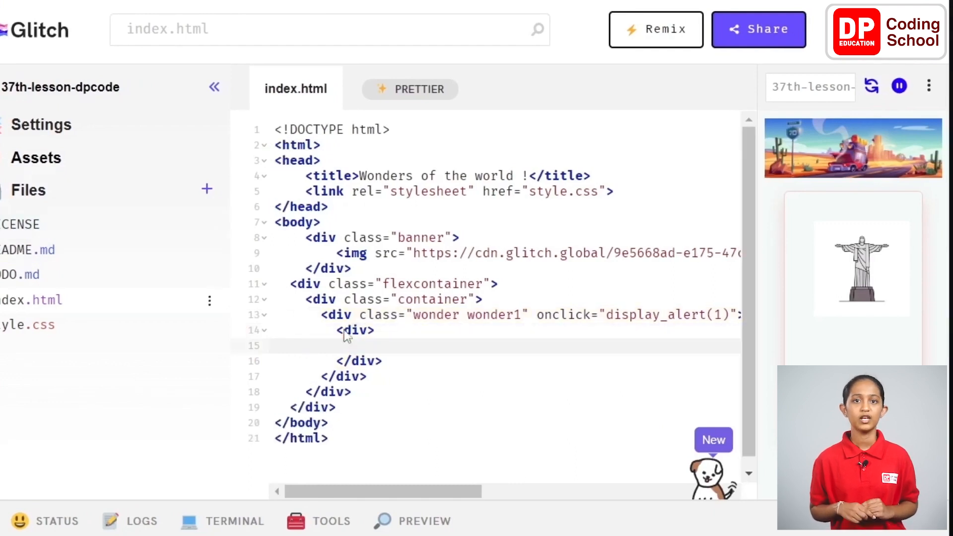
type("class=\"overl")
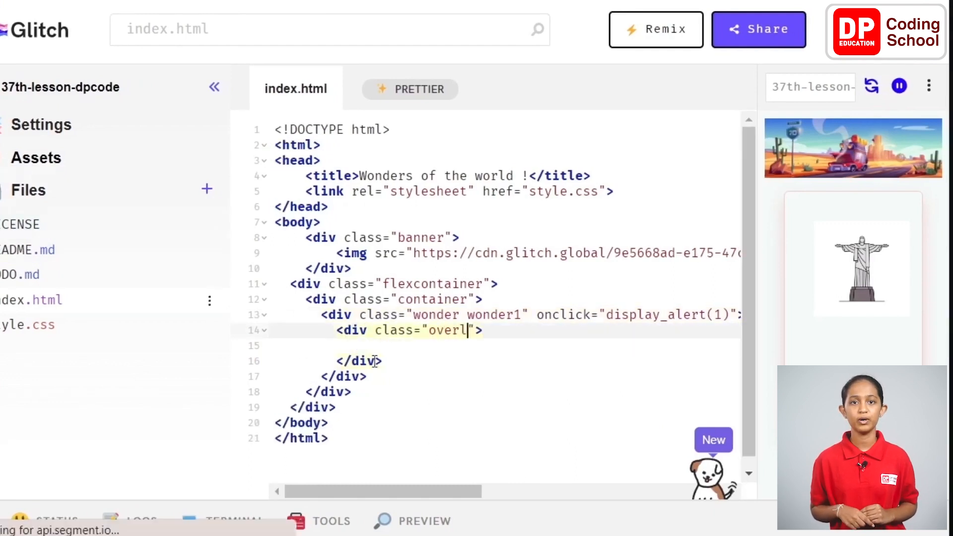
type("ay")
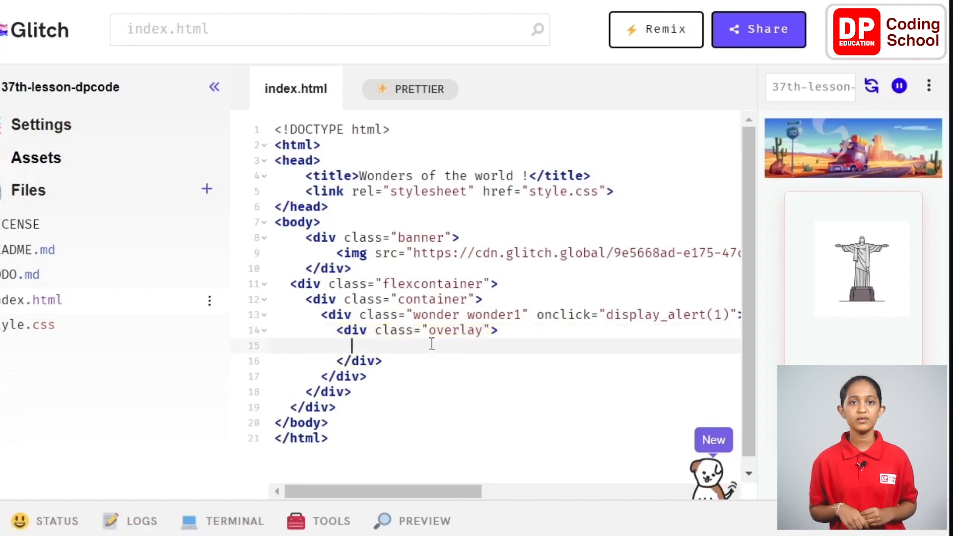
type("<img")
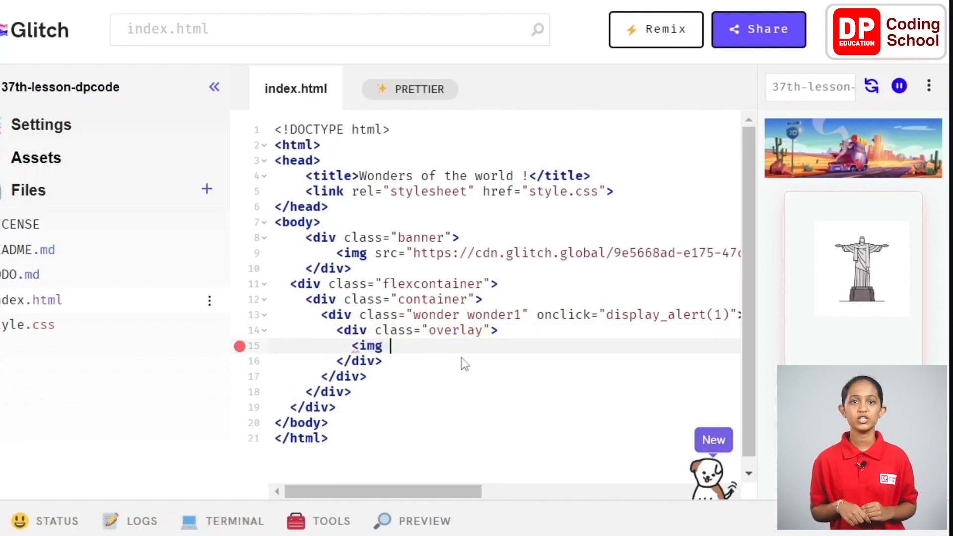
type("src")
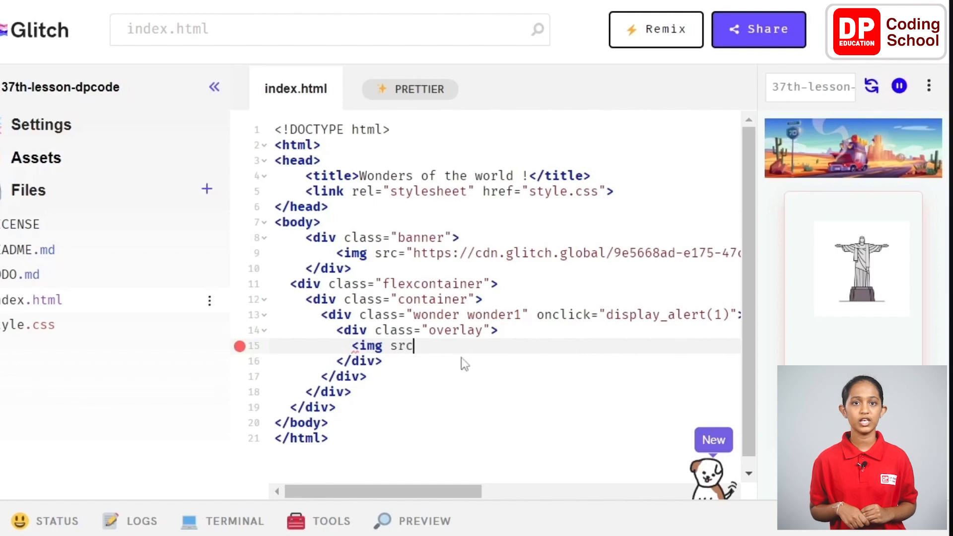
type("=\"\"")
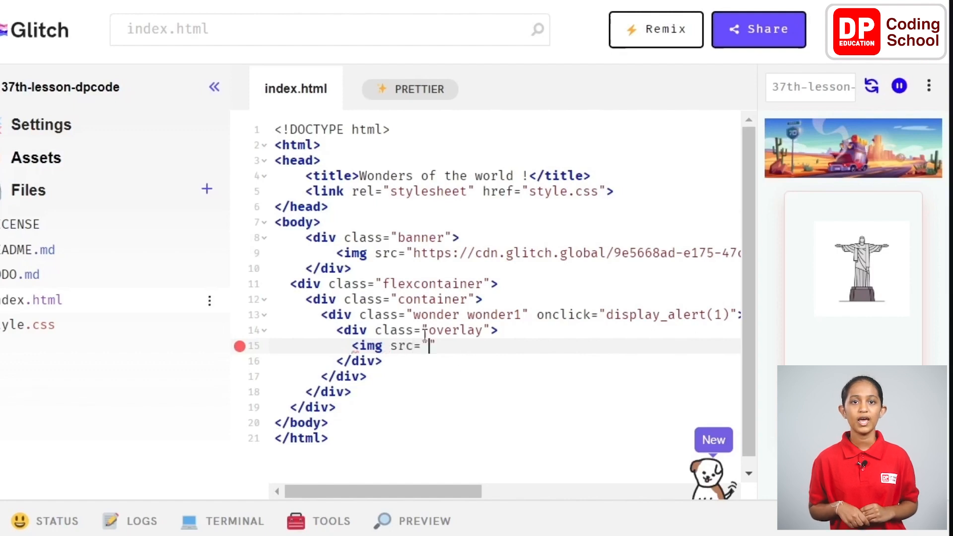
mouse_move(86, 158)
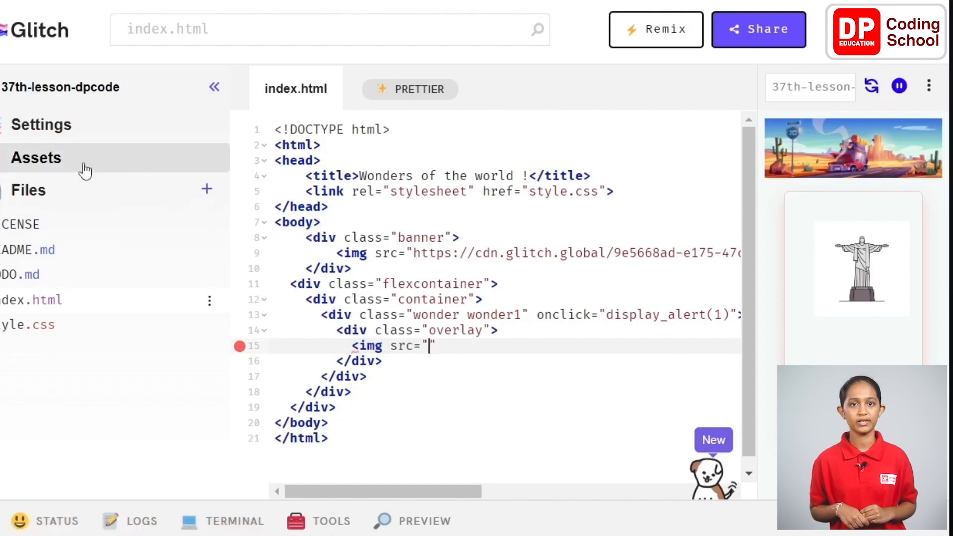
Step: Copy the W01 poster's URL from the project Assets for the overlay image's src
left_click(36, 158)
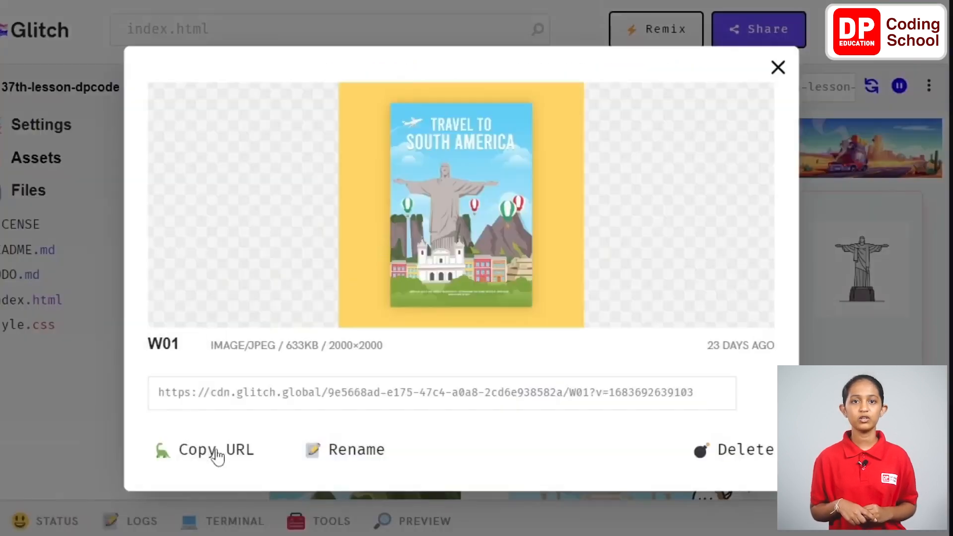
left_click(778, 66)
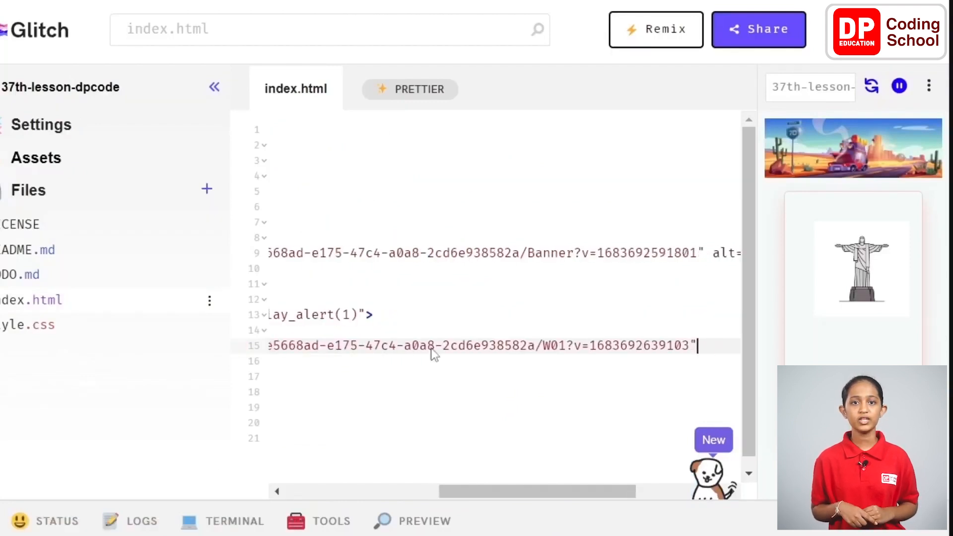
Step: Size the overlay image width="480px" height="500px" and close the img tag
type("width=\"")
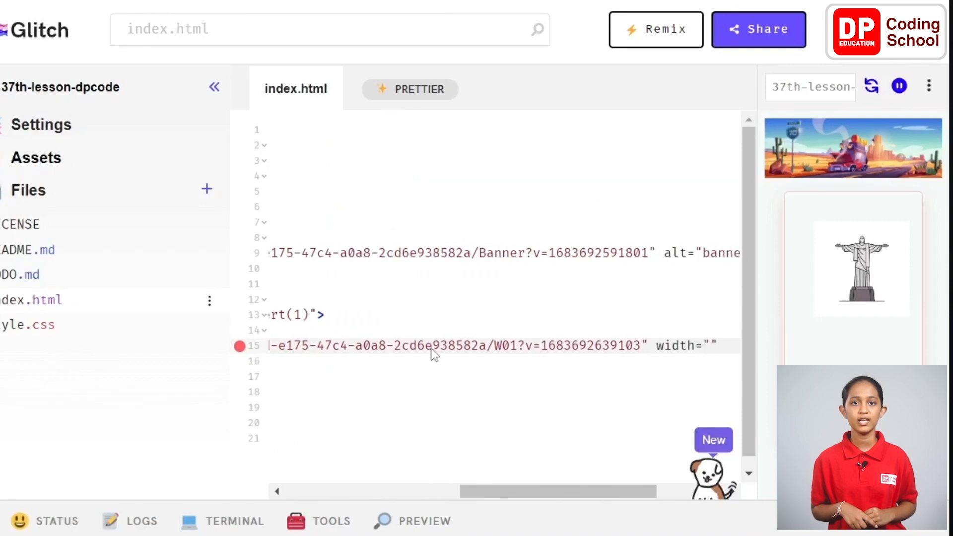
type("480px")
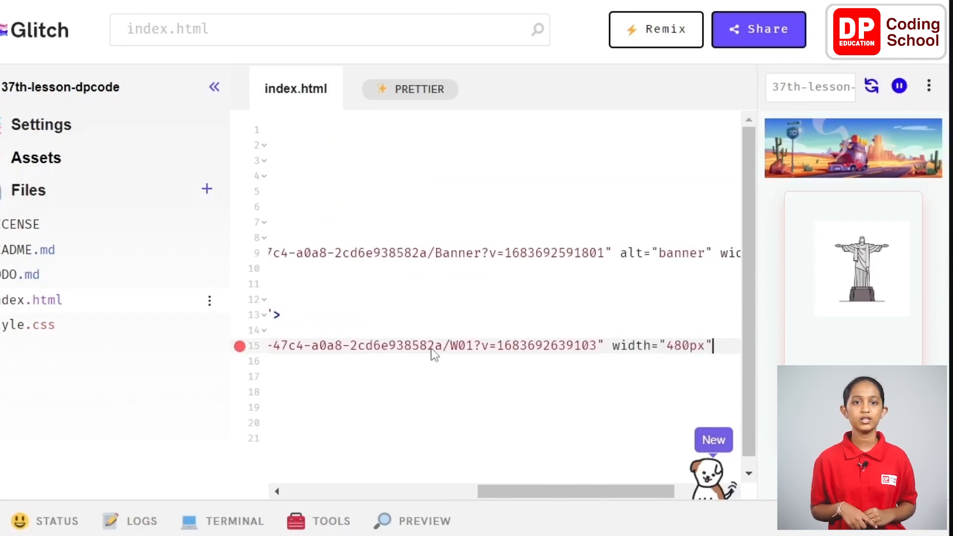
type("height=\"")
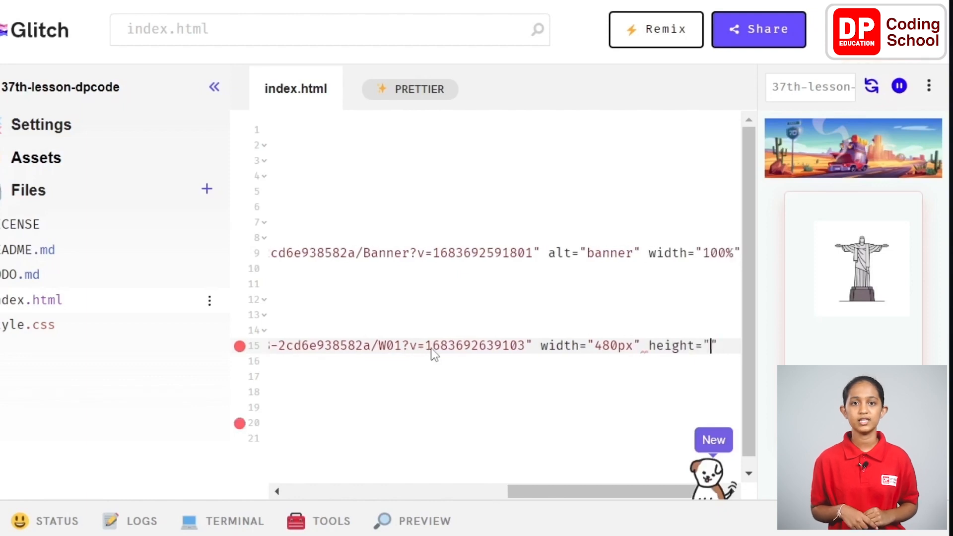
type("500px")
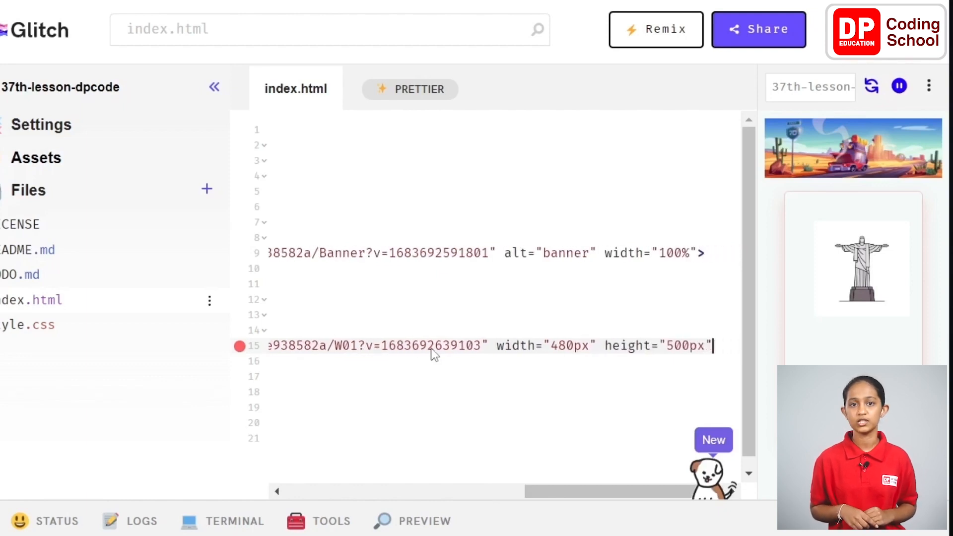
type("/>")
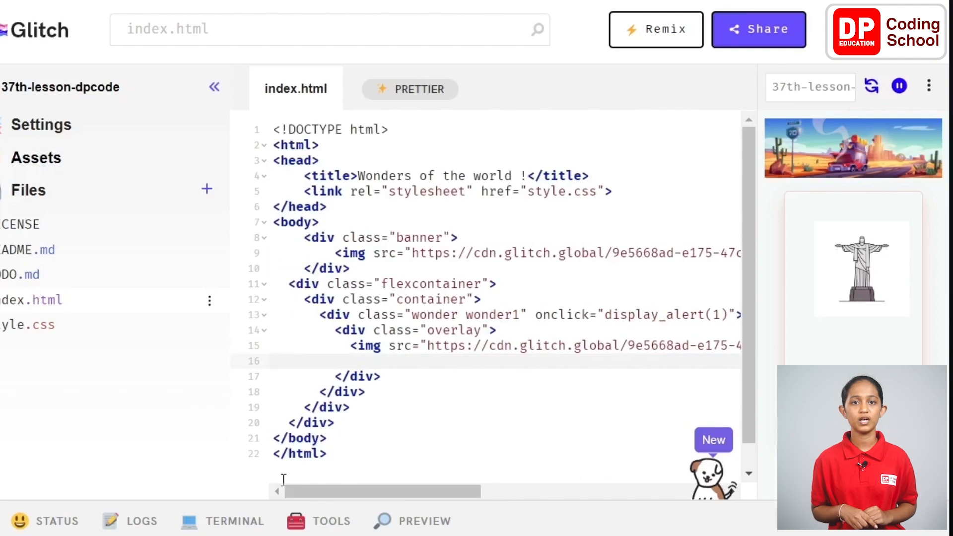
Step: Add a <div class="centered"> below the image containing the caption BRAZIL
type("<div >")
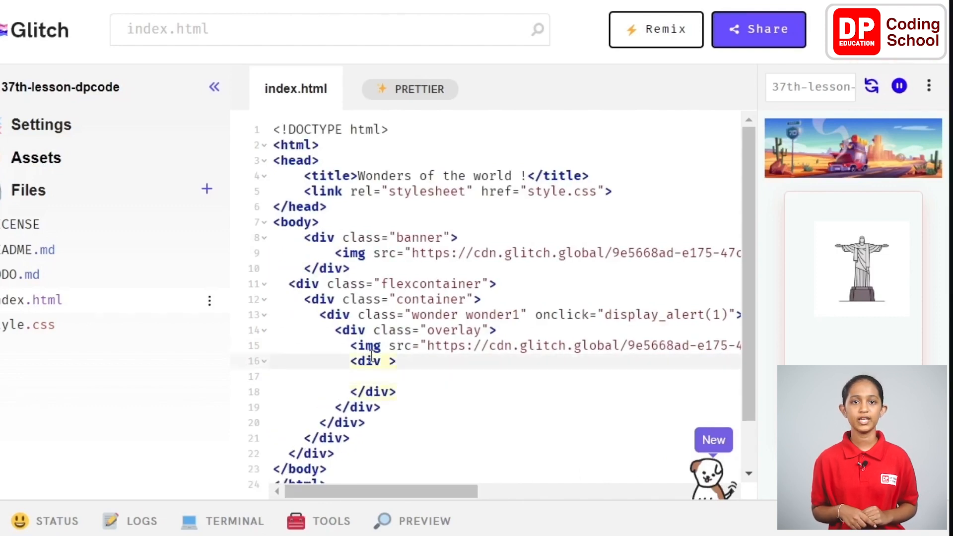
type("class=\"centered\"")
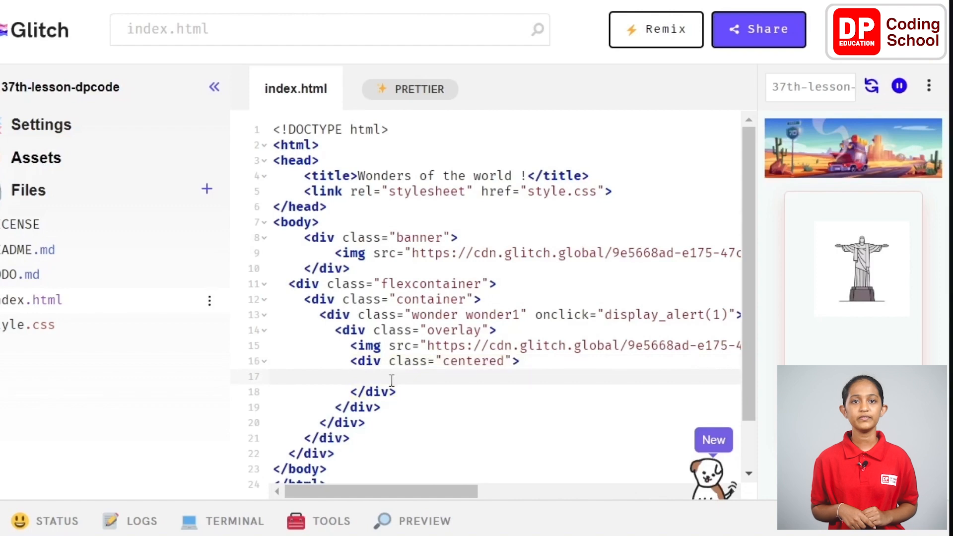
scroll("down", 3)
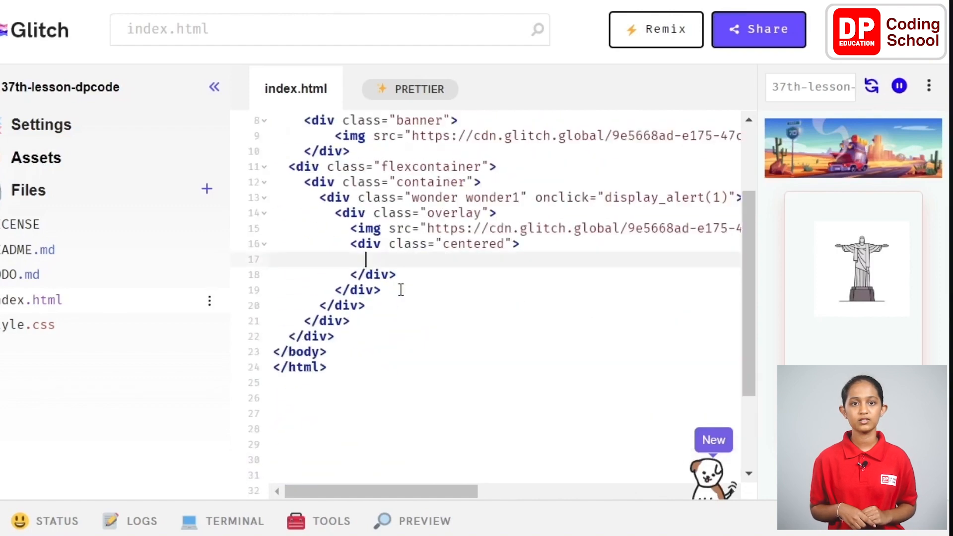
type("B")
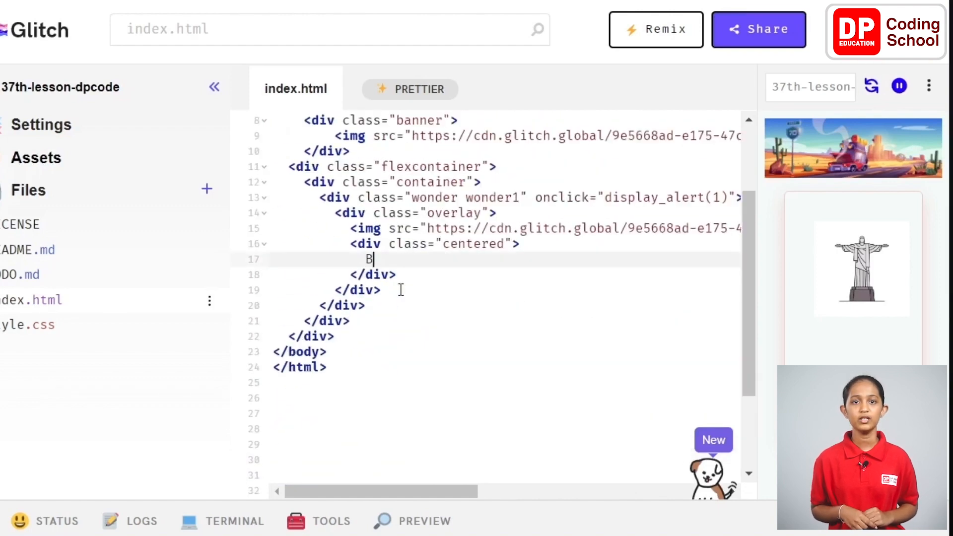
type("RAZIL")
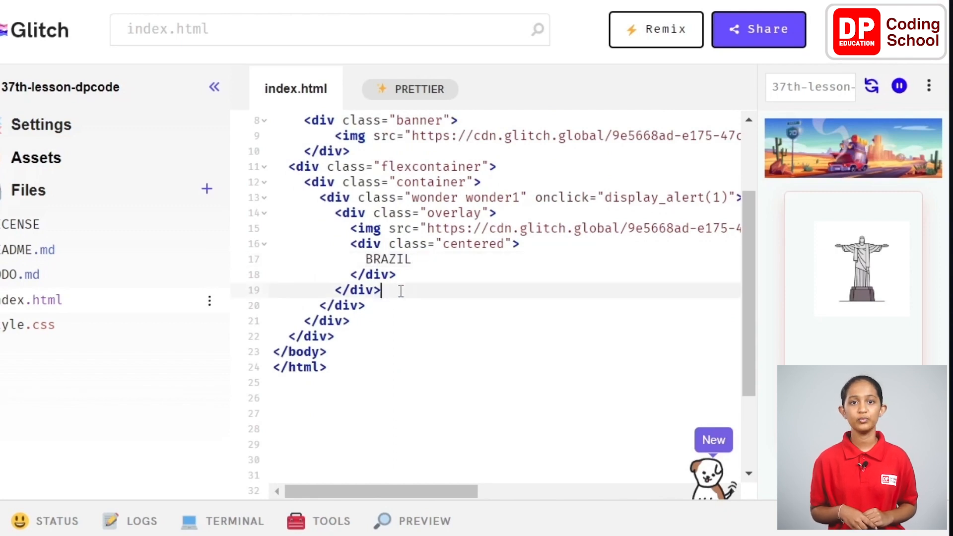
mouse_move(426, 522)
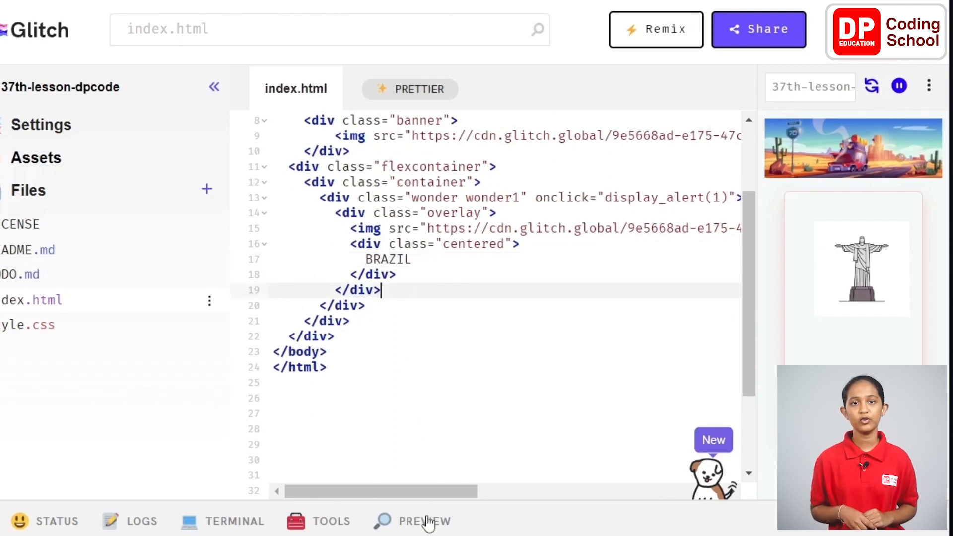
Step: Preview the live site 37th-lesson-dpcode.glitch.me in a new browser tab
left_click(423, 521)
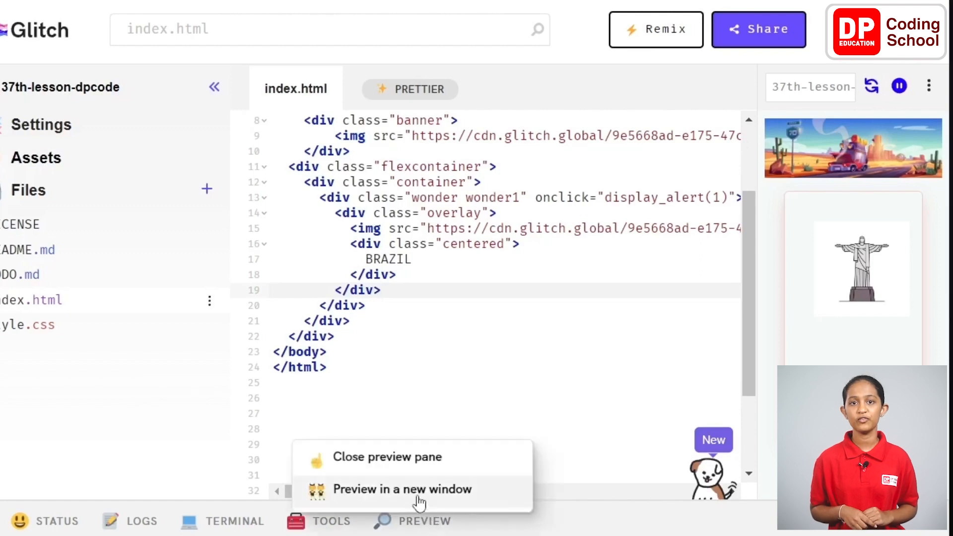
left_click(404, 489)
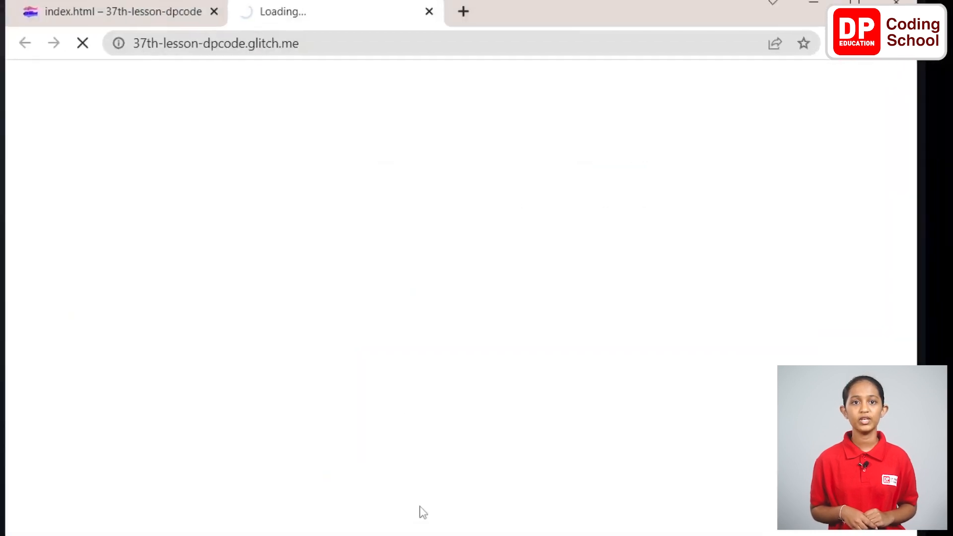